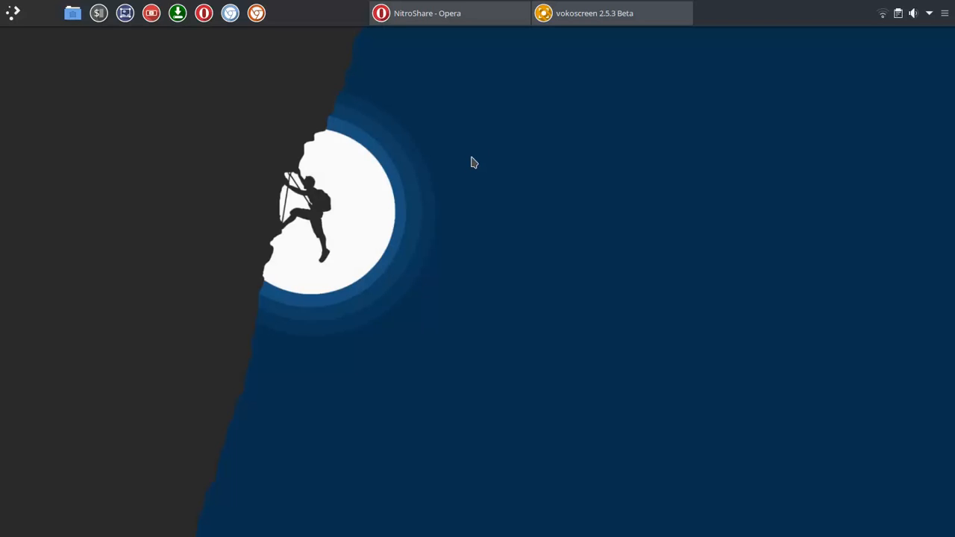
# Step: Restore the NitroShare - Opera window showing the nitroshare.net Features section
pyautogui.click(449, 13)
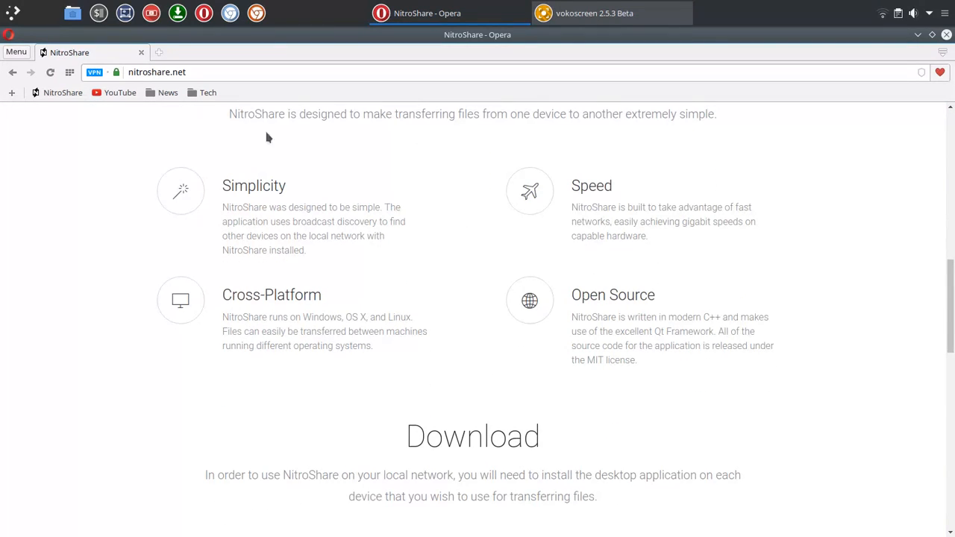
pyautogui.moveTo(457, 201)
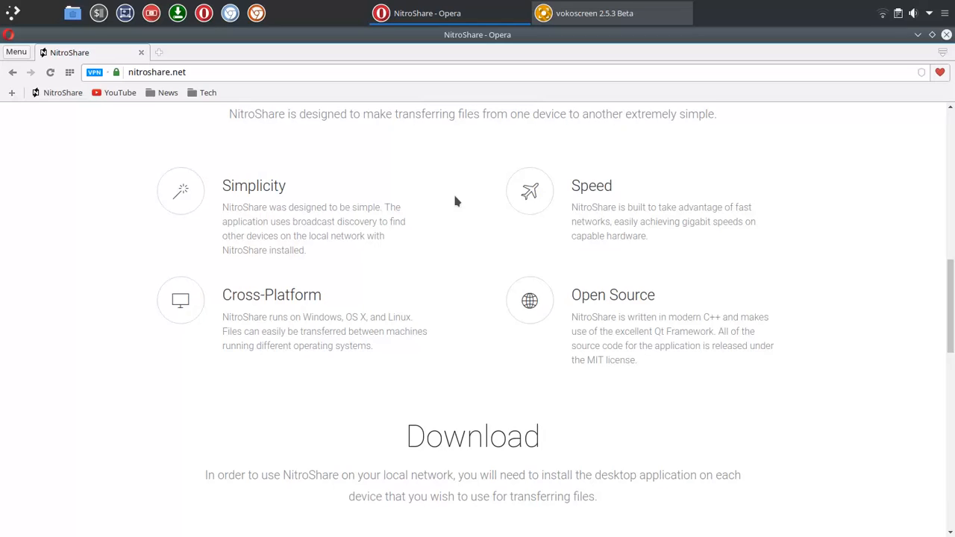
pyautogui.moveTo(699, 180)
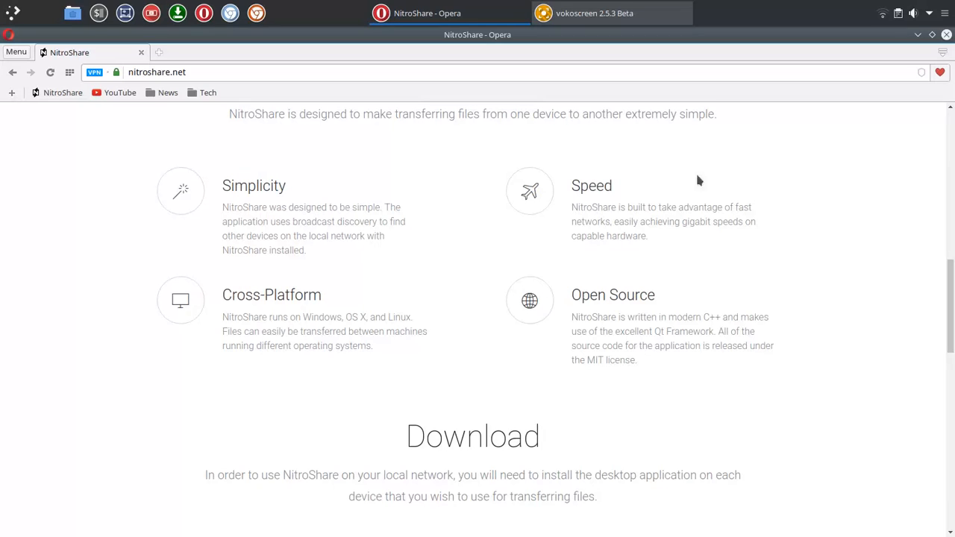
pyautogui.moveTo(550, 224)
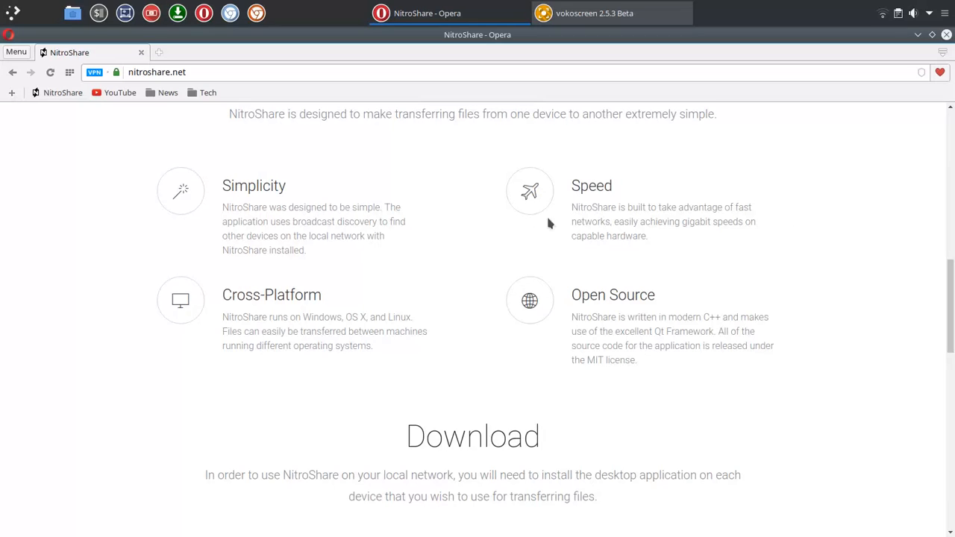
pyautogui.moveTo(752, 222)
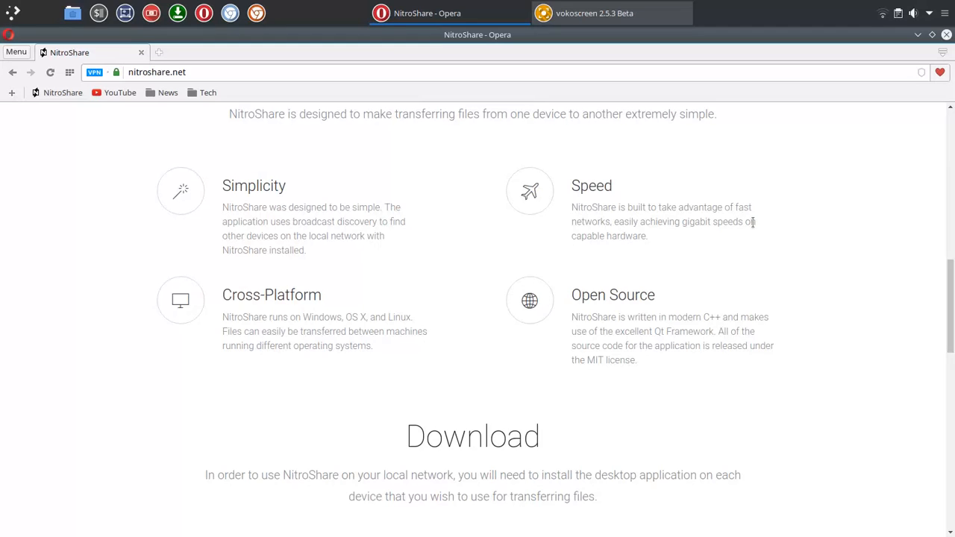
pyautogui.moveTo(429, 327)
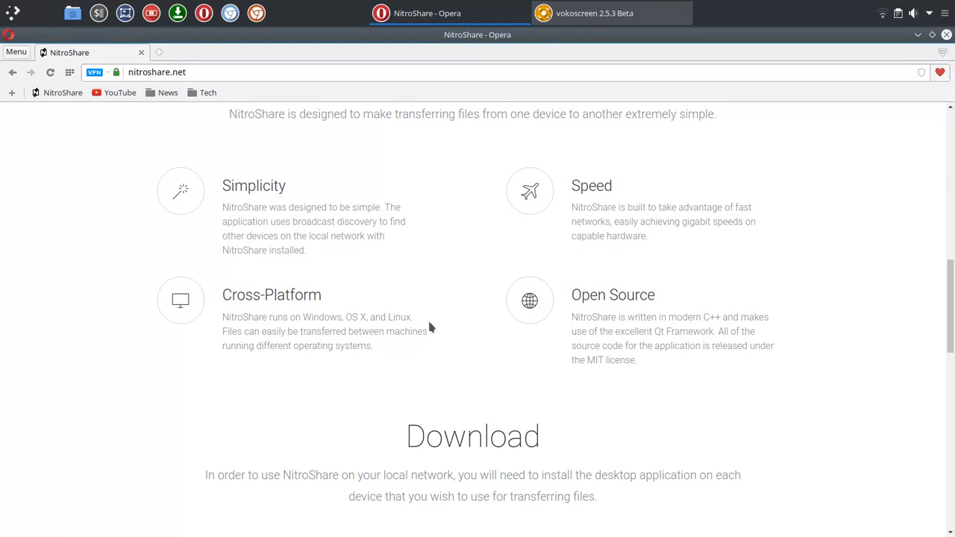
pyautogui.scroll(-3)
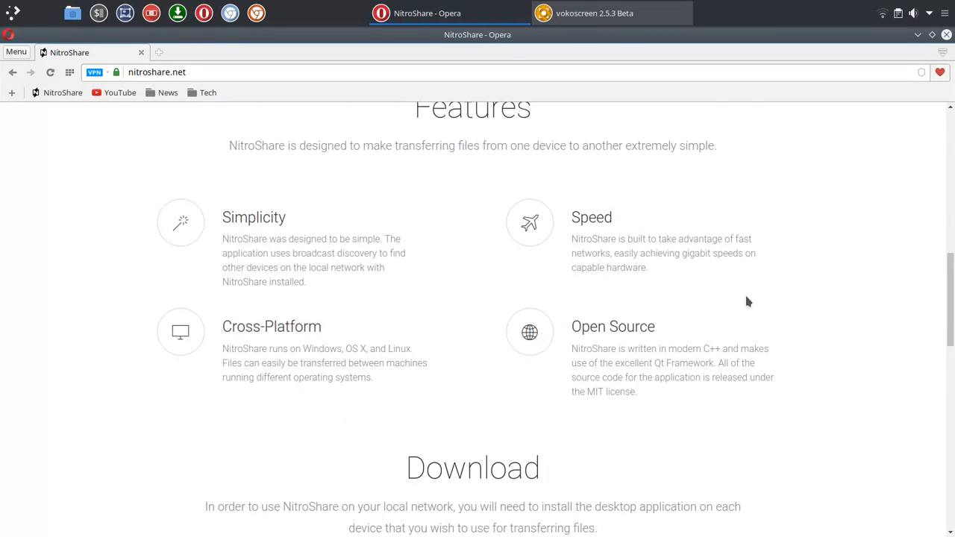
pyautogui.scroll(-3)
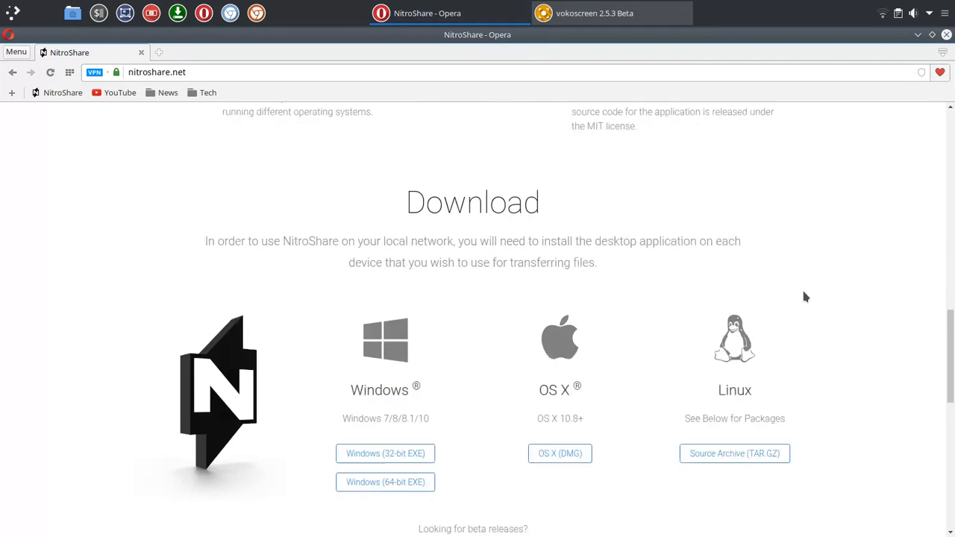
pyautogui.scroll(-3)
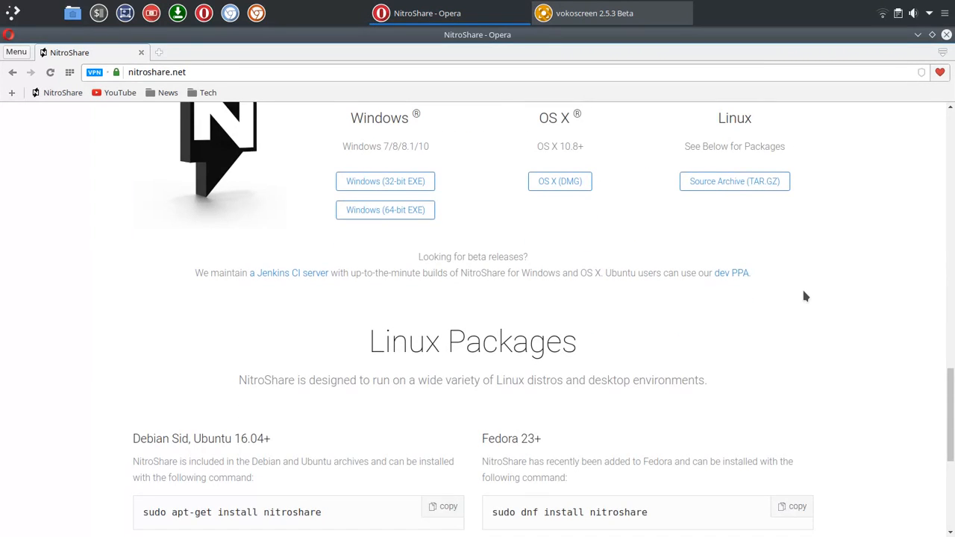
pyautogui.scroll(3)
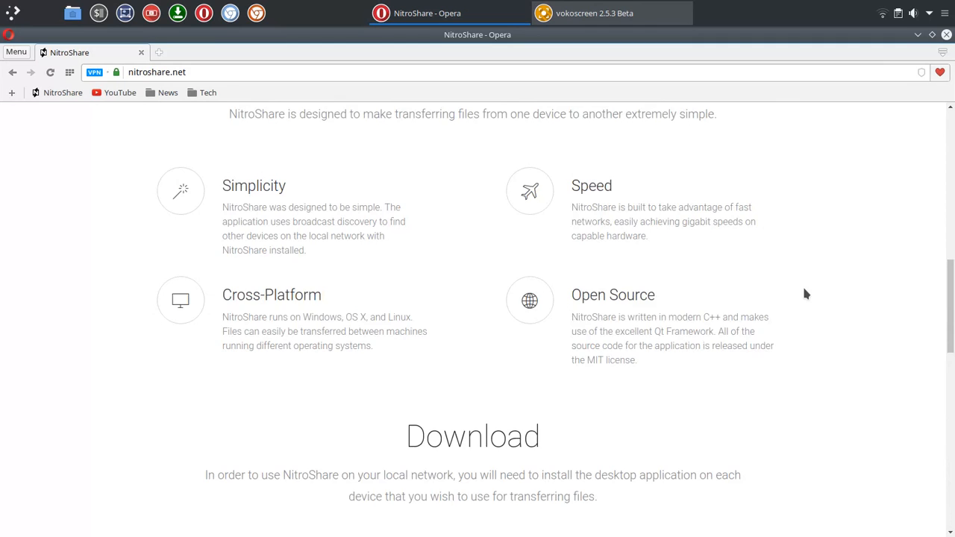
pyautogui.scroll(-3)
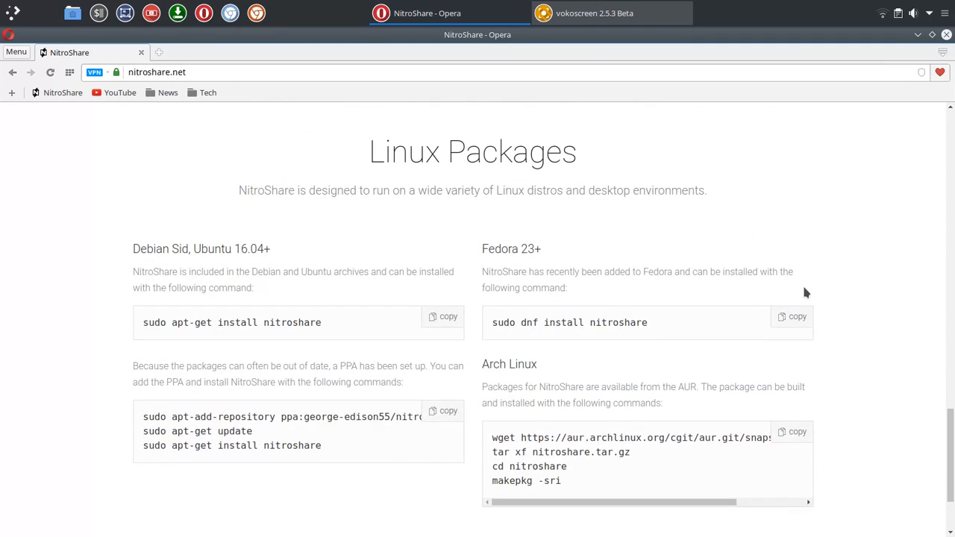
pyautogui.moveTo(341, 336)
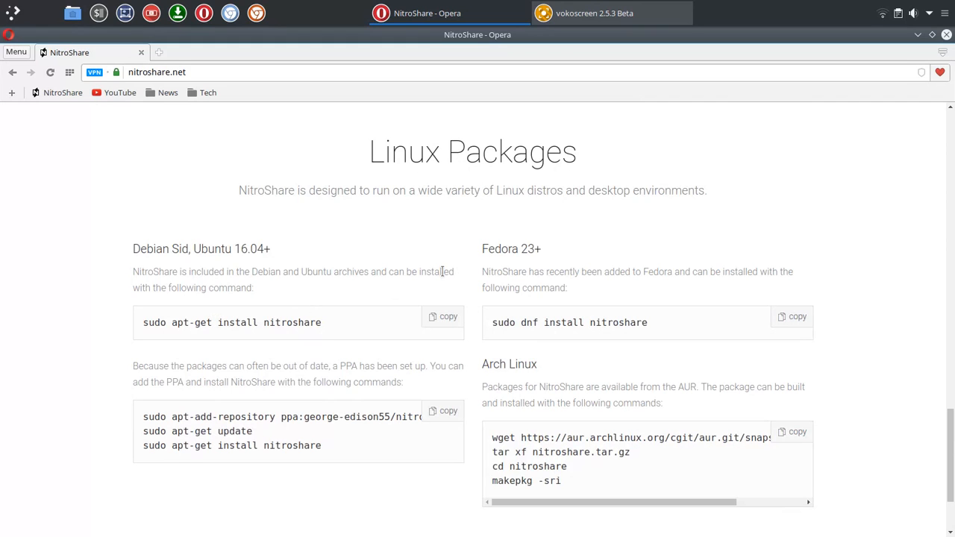
pyautogui.moveTo(688, 252)
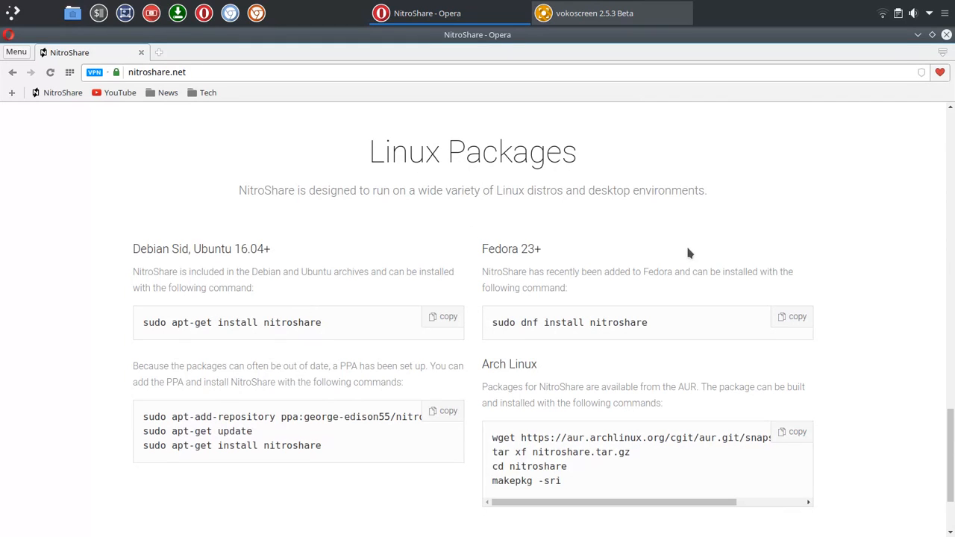
pyautogui.scroll(3)
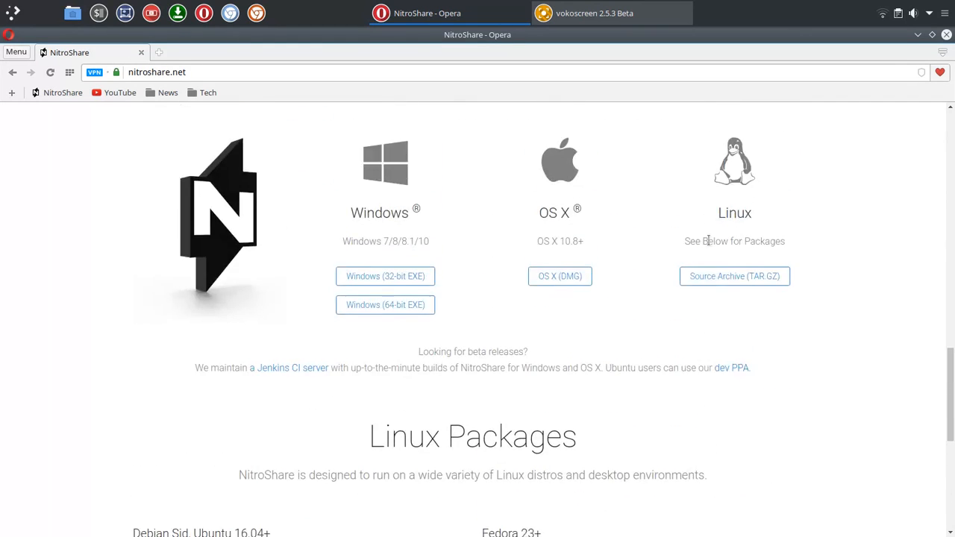
pyautogui.scroll(3)
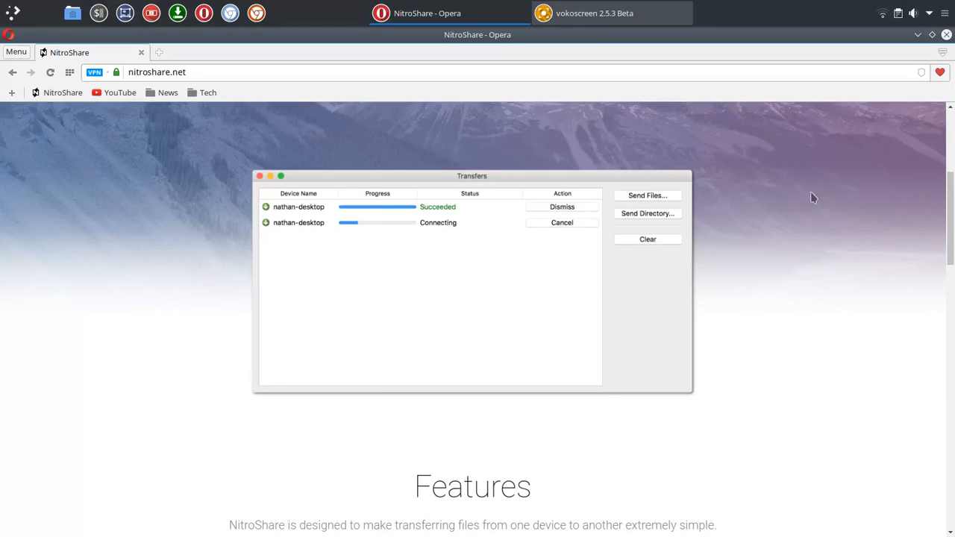
# Step: Show NitroShare's tray menu from the Status & Notifications panel
pyautogui.click(930, 12)
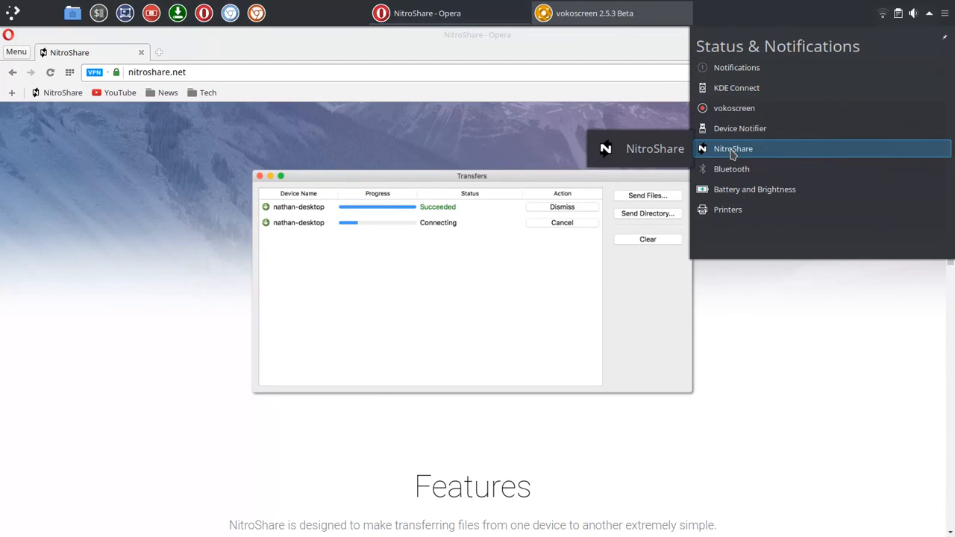
pyautogui.click(733, 149)
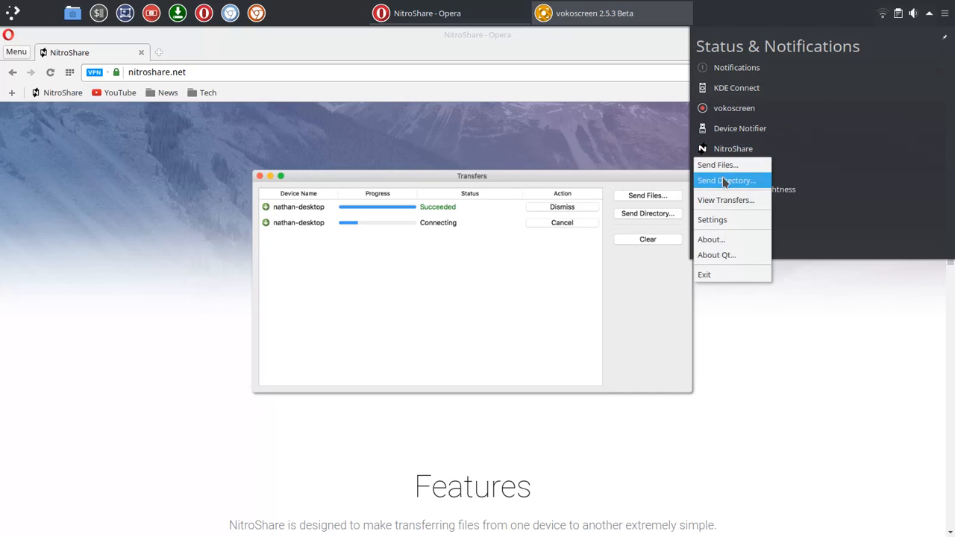
pyautogui.moveTo(712, 219)
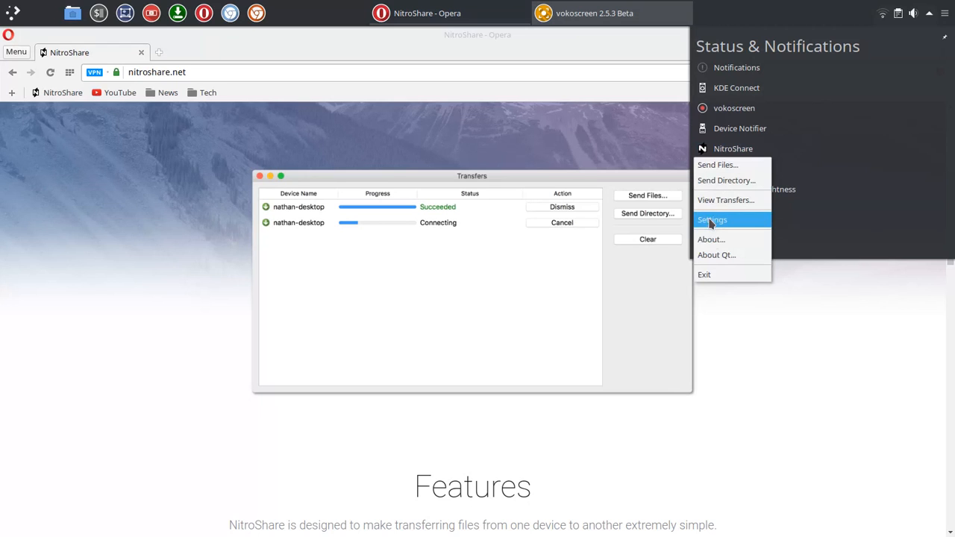
pyautogui.click(711, 220)
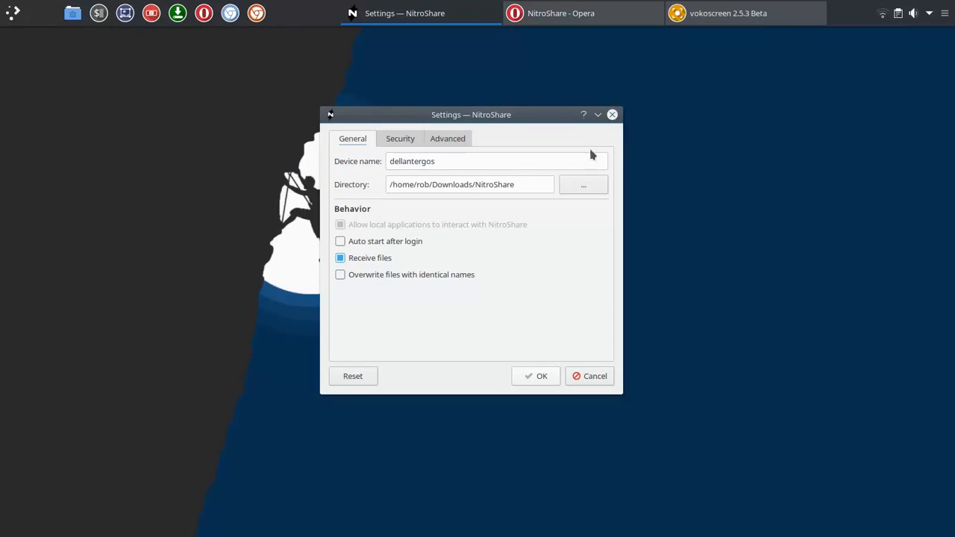
pyautogui.moveTo(471, 114); pyautogui.dragTo(508, 140)
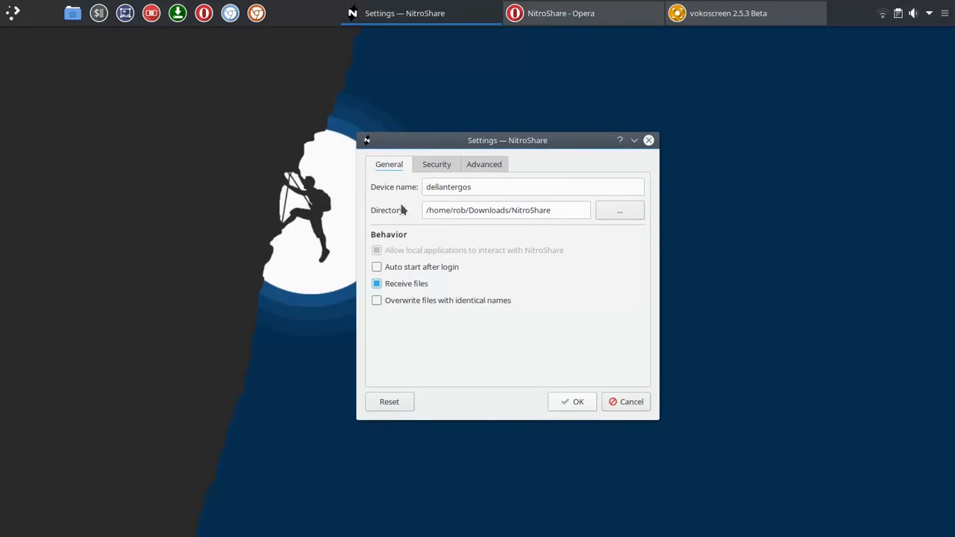
pyautogui.moveTo(387, 194)
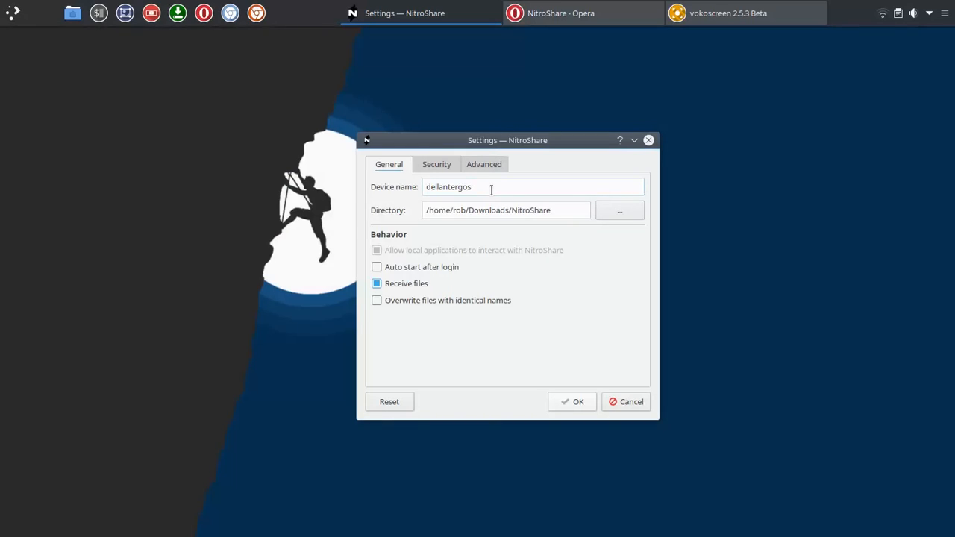
pyautogui.moveTo(395, 221)
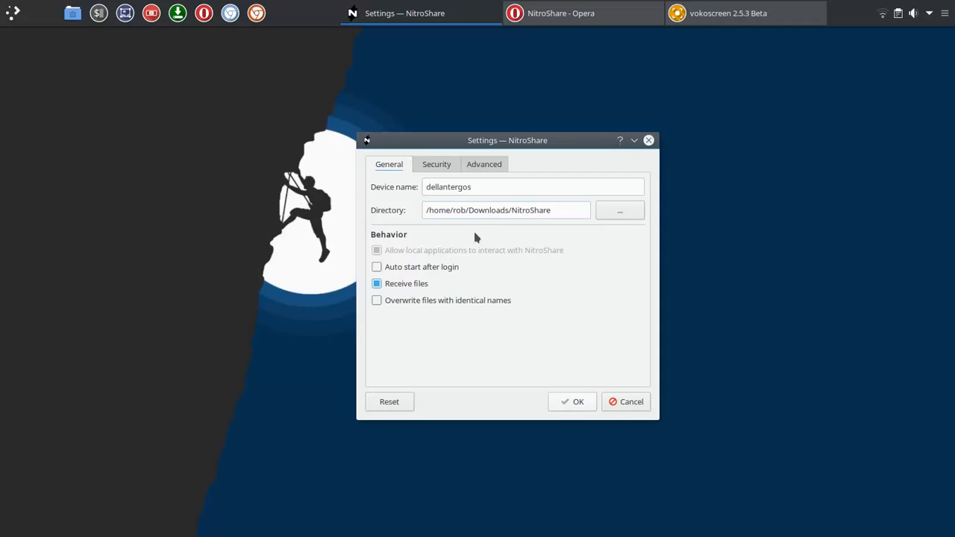
pyautogui.moveTo(405, 258)
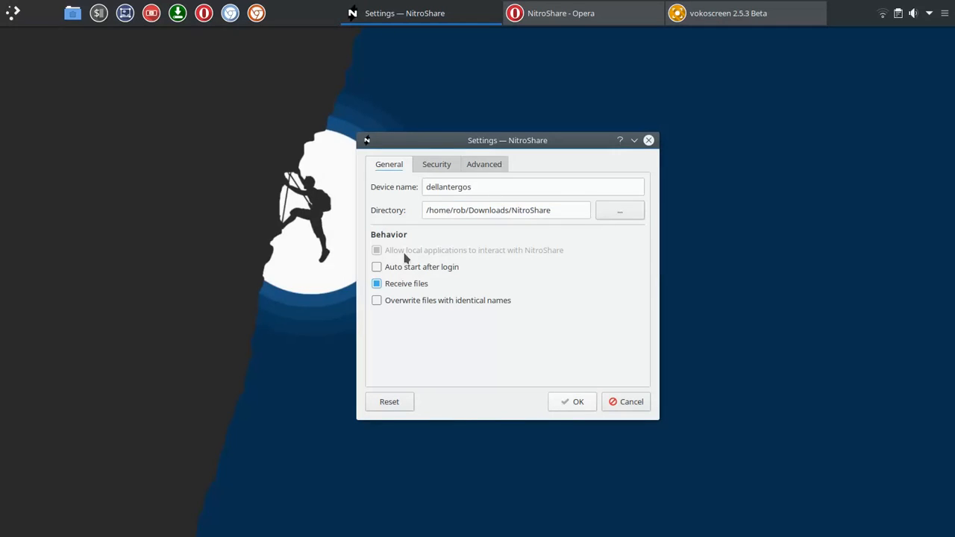
pyautogui.moveTo(459, 257)
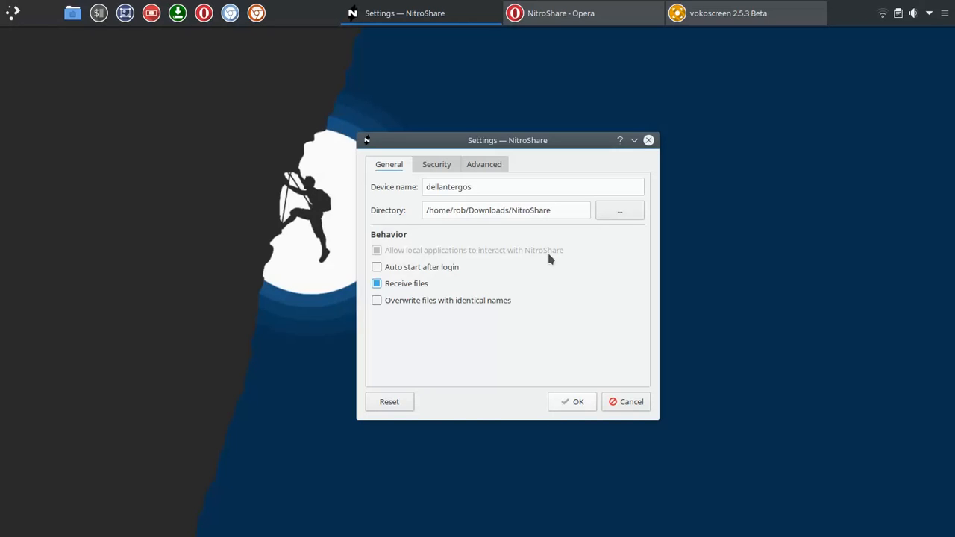
pyautogui.moveTo(570, 249)
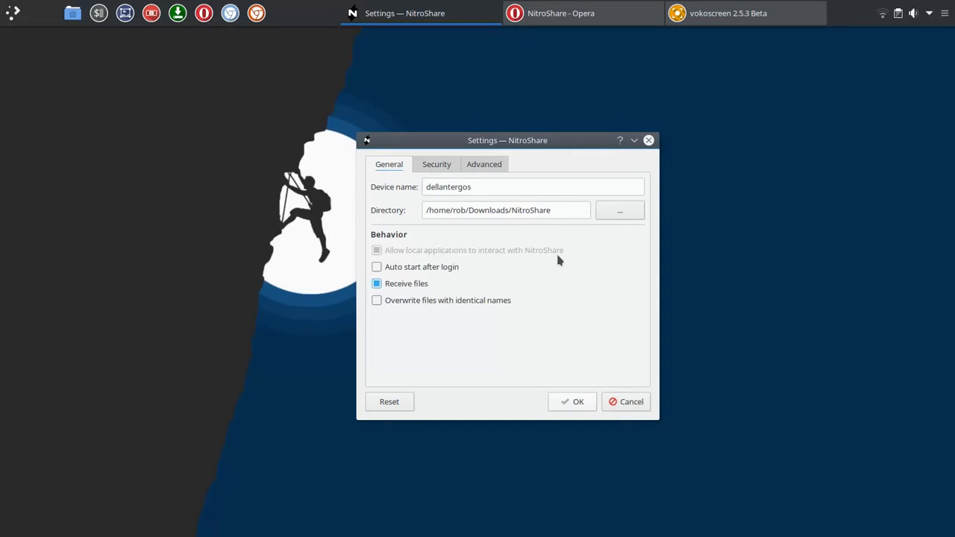
pyautogui.moveTo(469, 276)
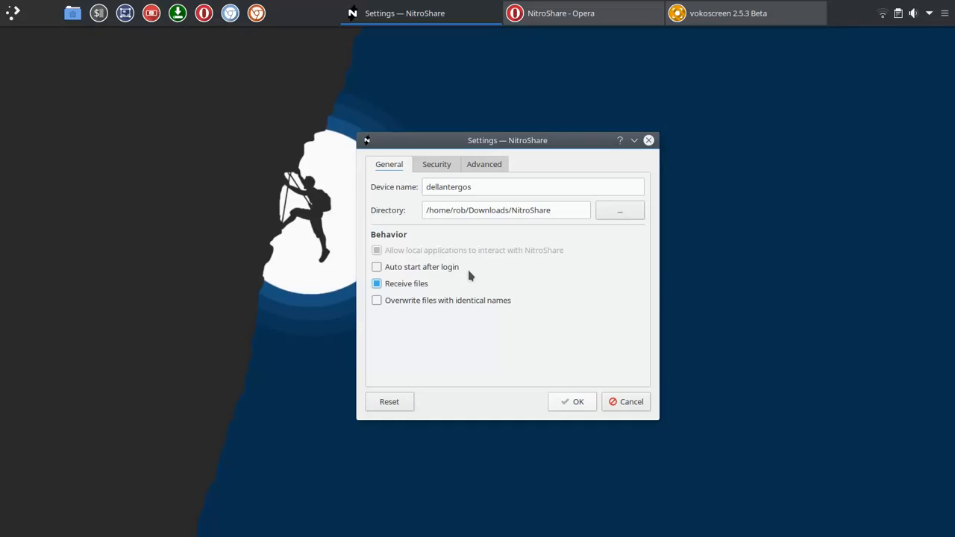
pyautogui.moveTo(442, 291)
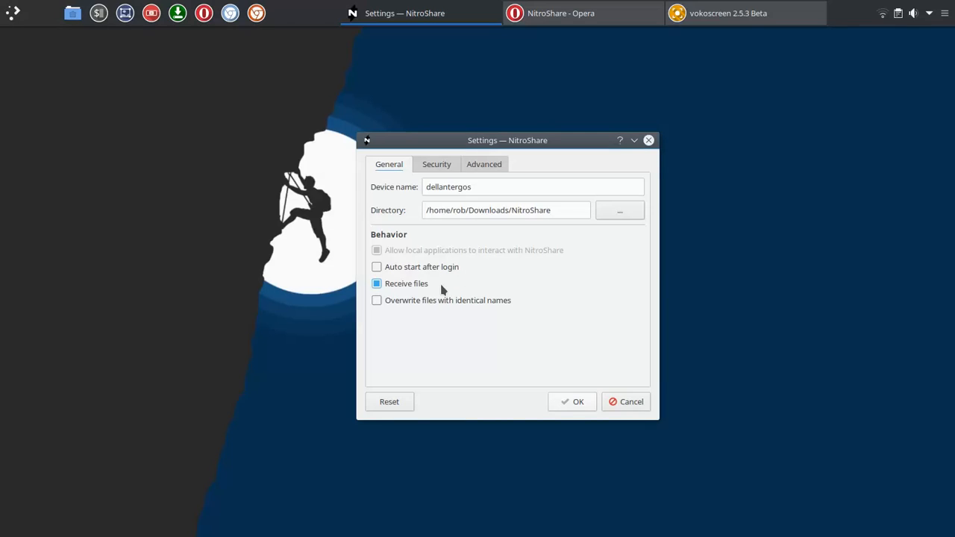
pyautogui.moveTo(439, 293)
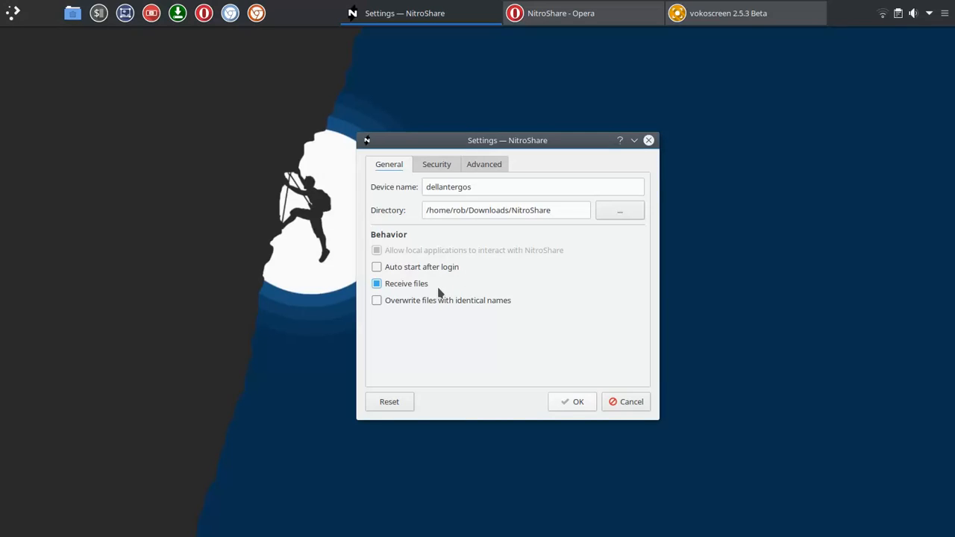
pyautogui.moveTo(406, 313)
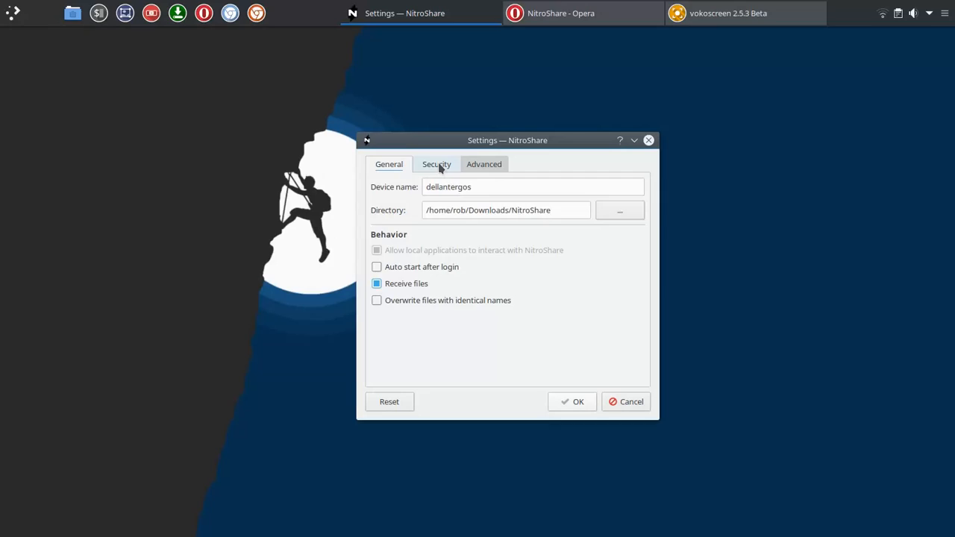
# Step: Switch Settings to the Security tab with TLS and certificate fields
pyautogui.click(436, 164)
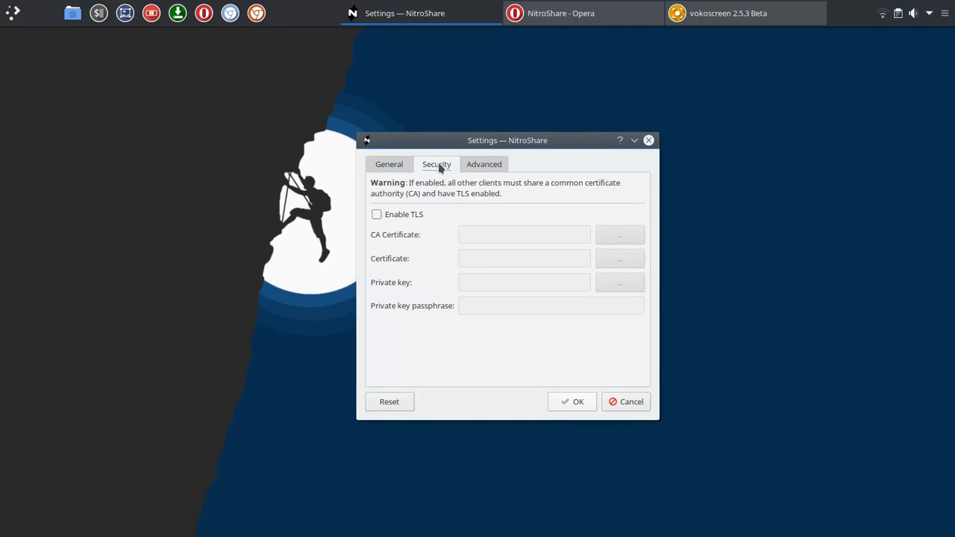
pyautogui.moveTo(430, 240)
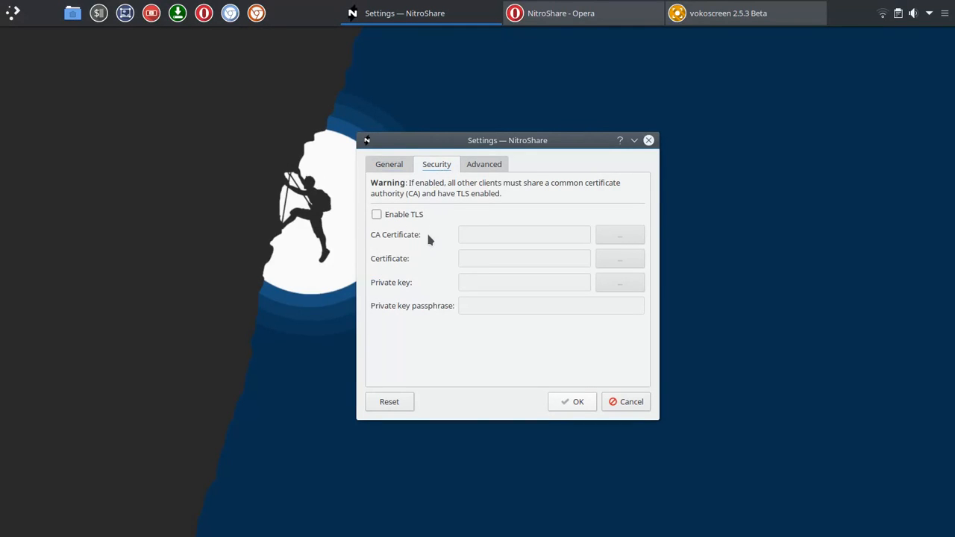
pyautogui.moveTo(444, 291)
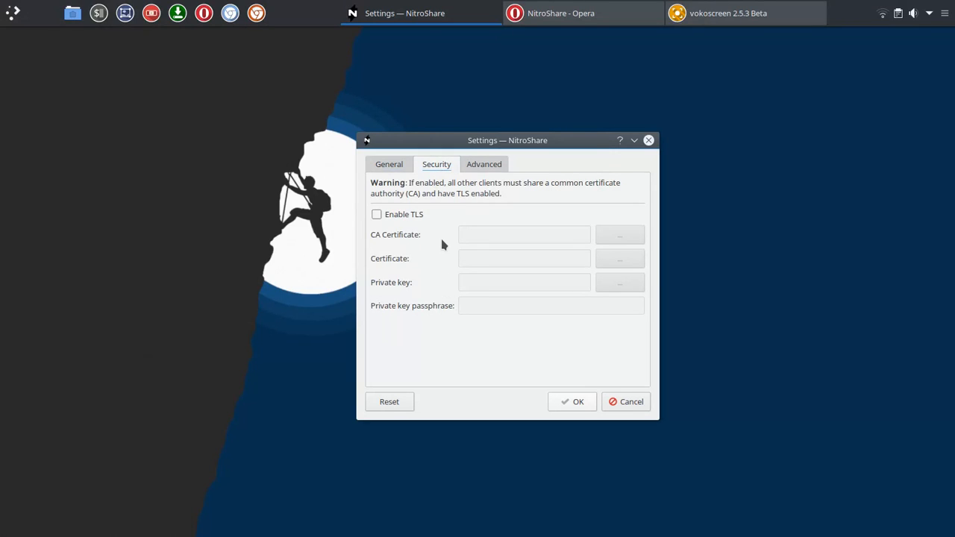
pyautogui.moveTo(563, 207)
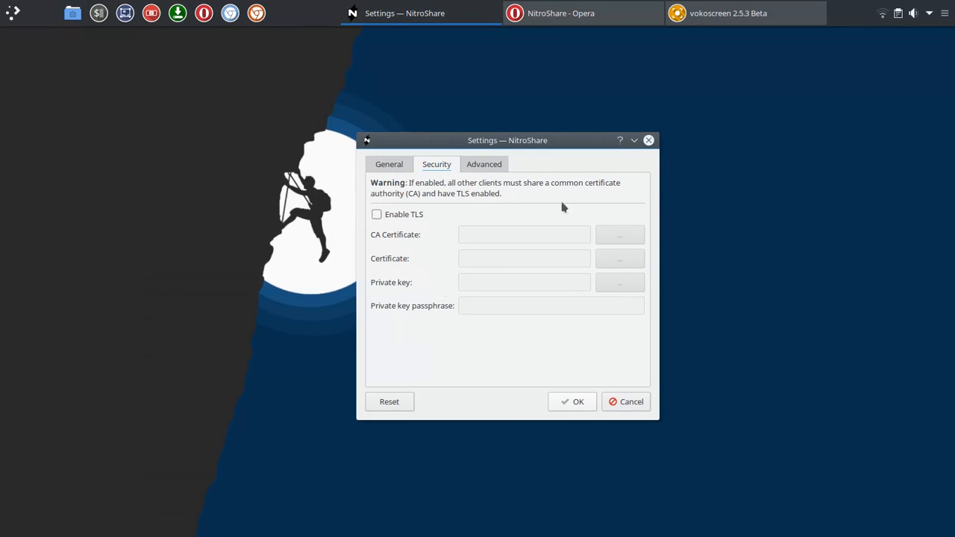
pyautogui.moveTo(603, 193)
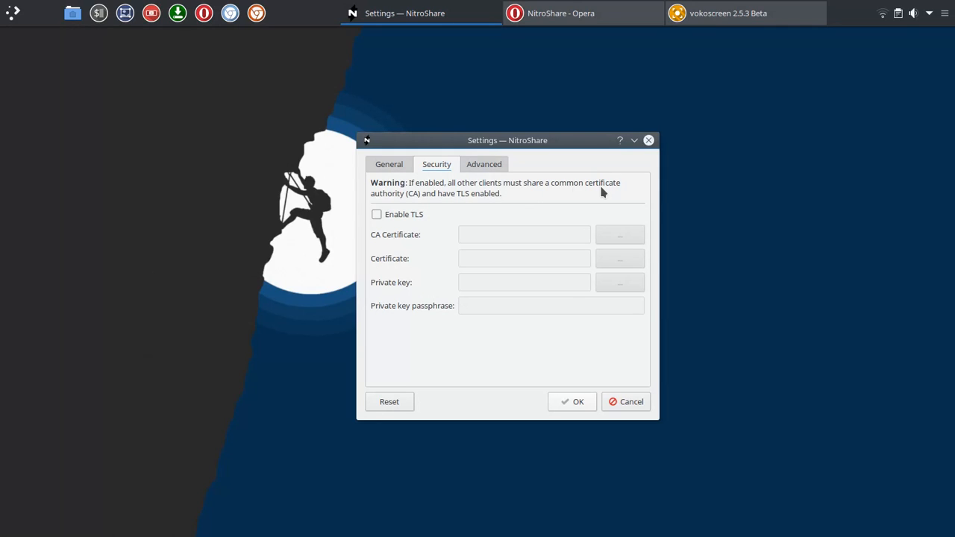
pyautogui.moveTo(484, 164)
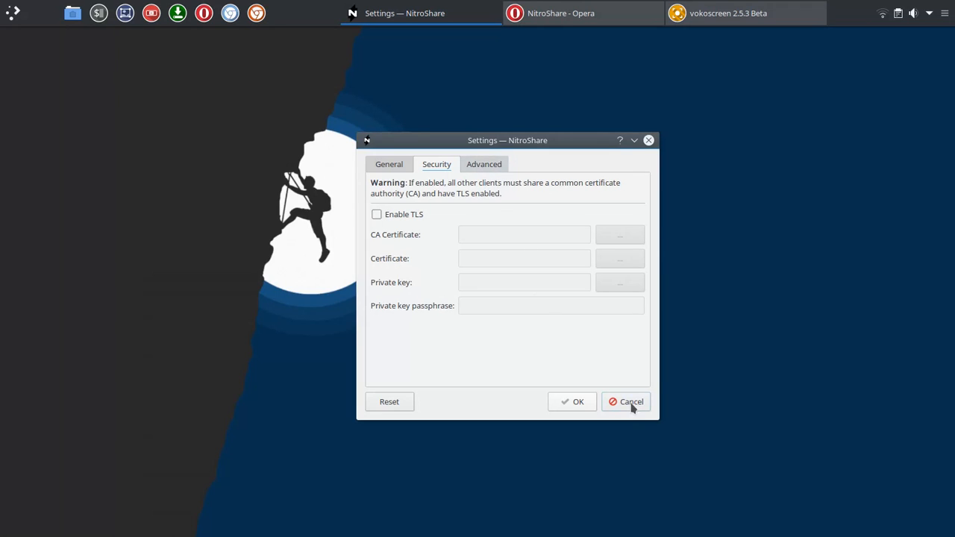
# Step: Cancel Settings and bring up NitroShare's tray menu again
pyautogui.click(626, 401)
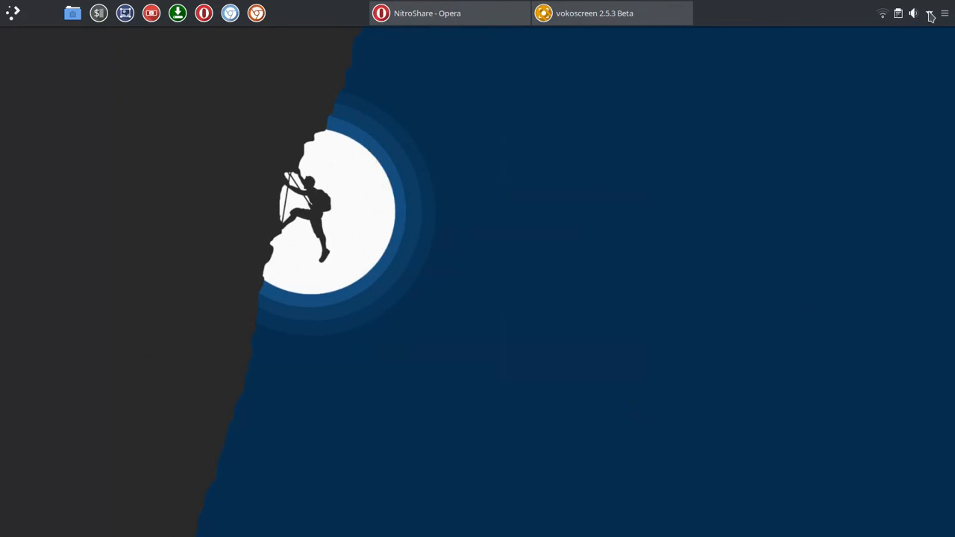
pyautogui.click(930, 14)
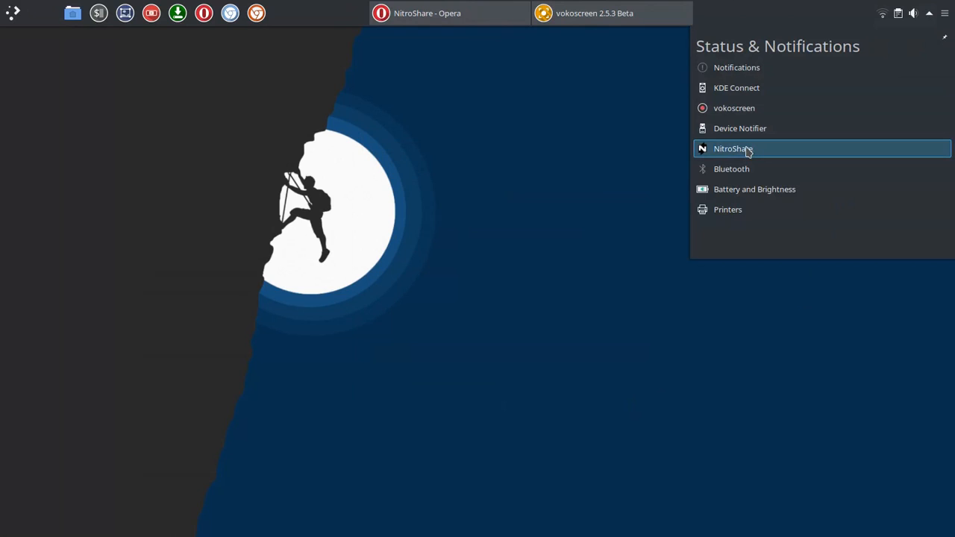
pyautogui.moveTo(733, 148)
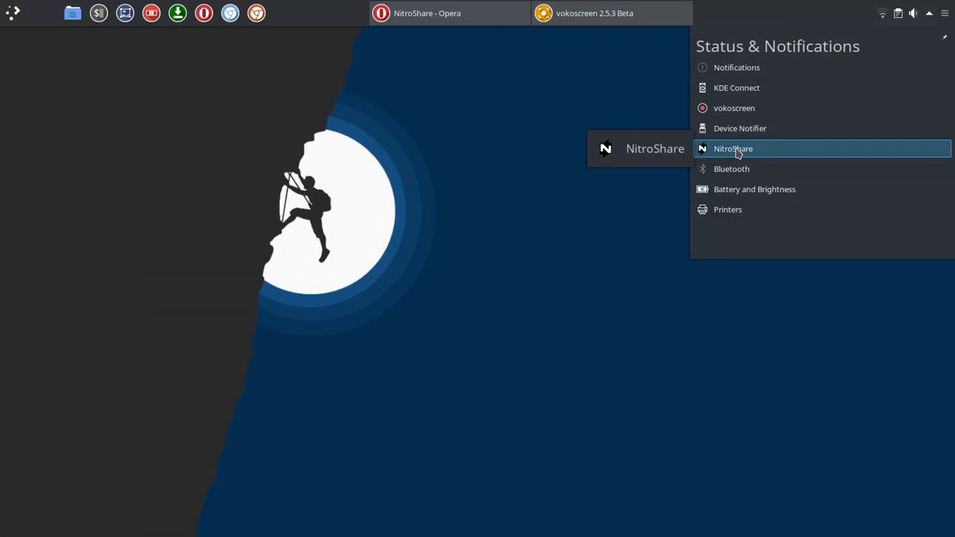
pyautogui.click(732, 149)
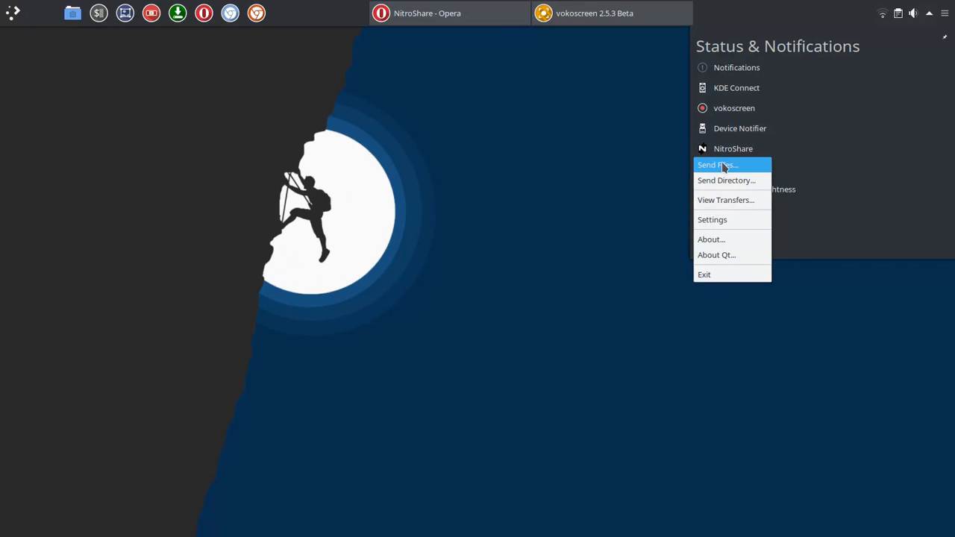
# Step: Choose the mountain climber wallpaper from Pictures to send
pyautogui.click(716, 165)
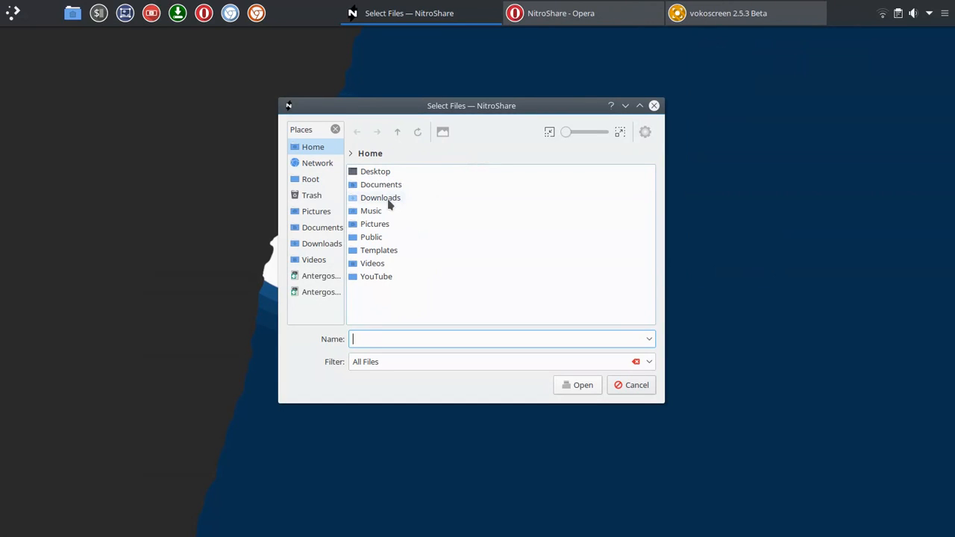
pyautogui.click(315, 212)
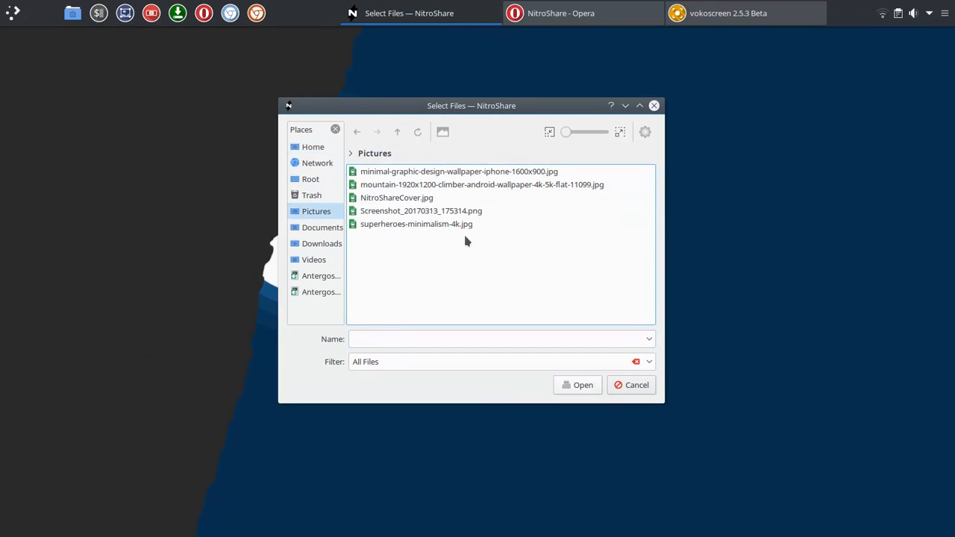
pyautogui.click(482, 184)
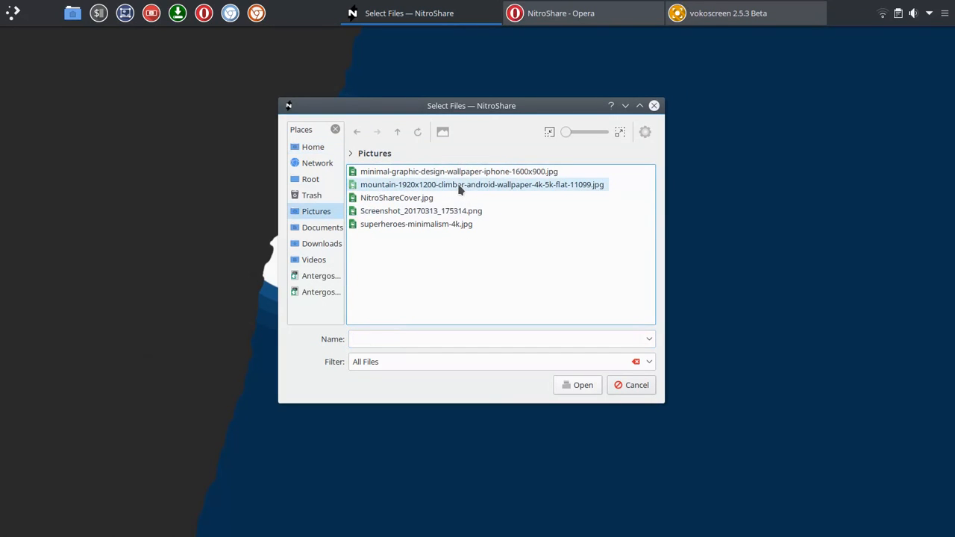
pyautogui.click(583, 385)
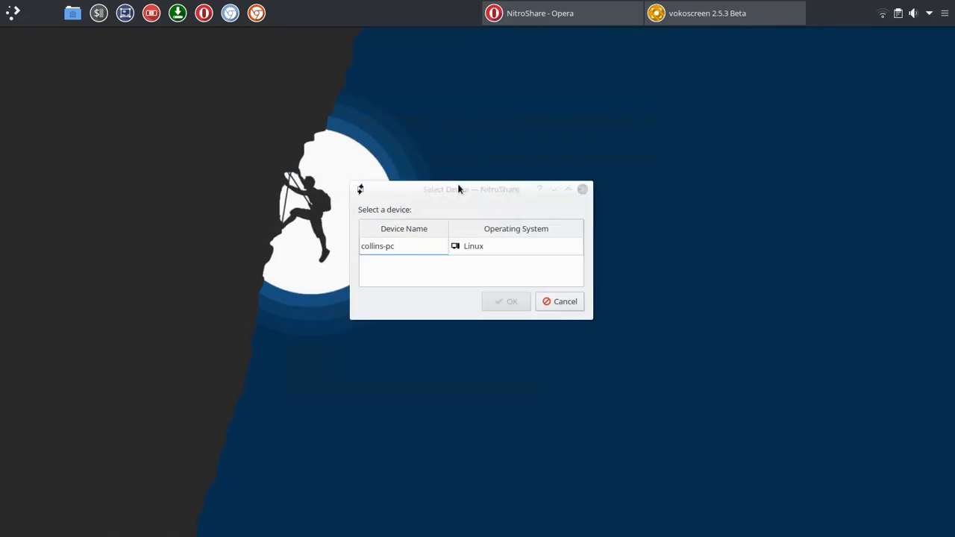
# Step: Pick collins-pc as the receiving device and confirm the send
pyautogui.click(403, 246)
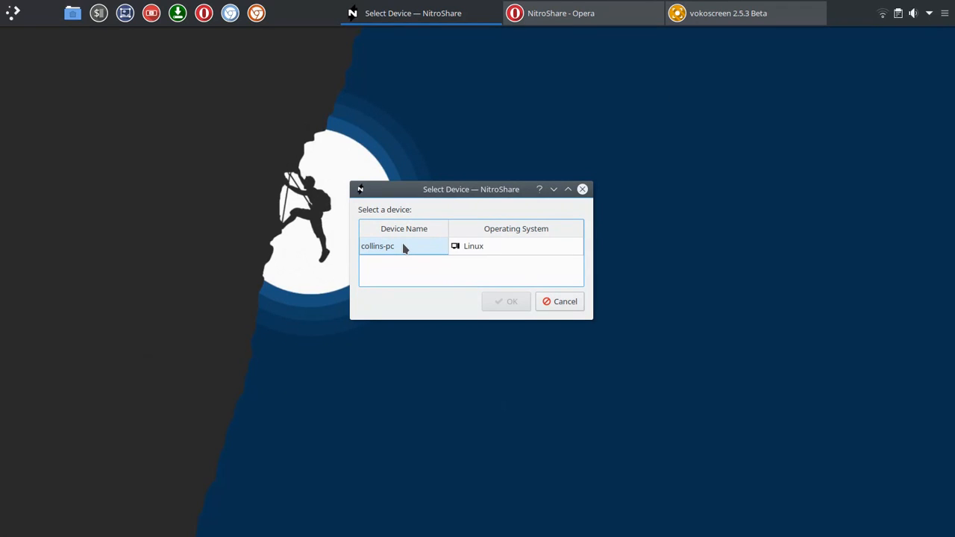
pyautogui.moveTo(410, 254)
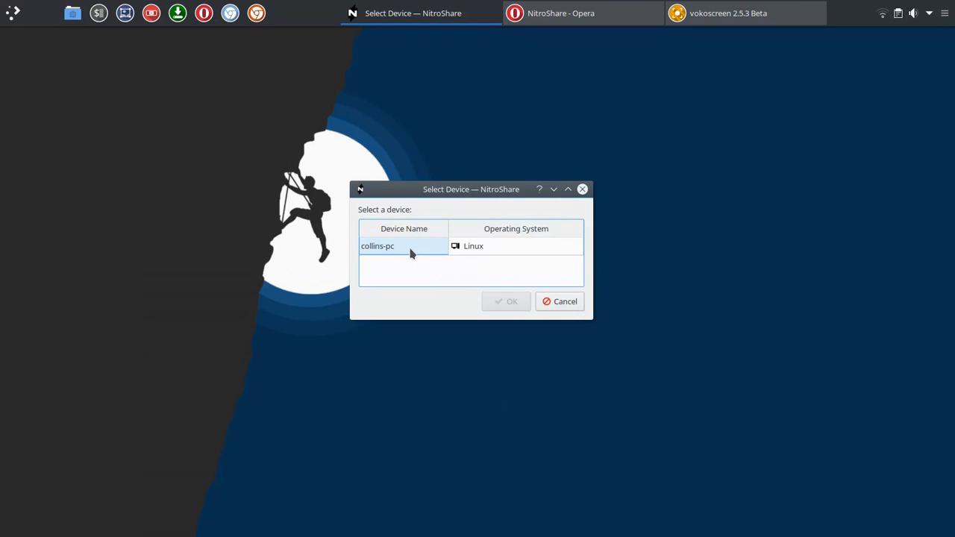
pyautogui.click(403, 246)
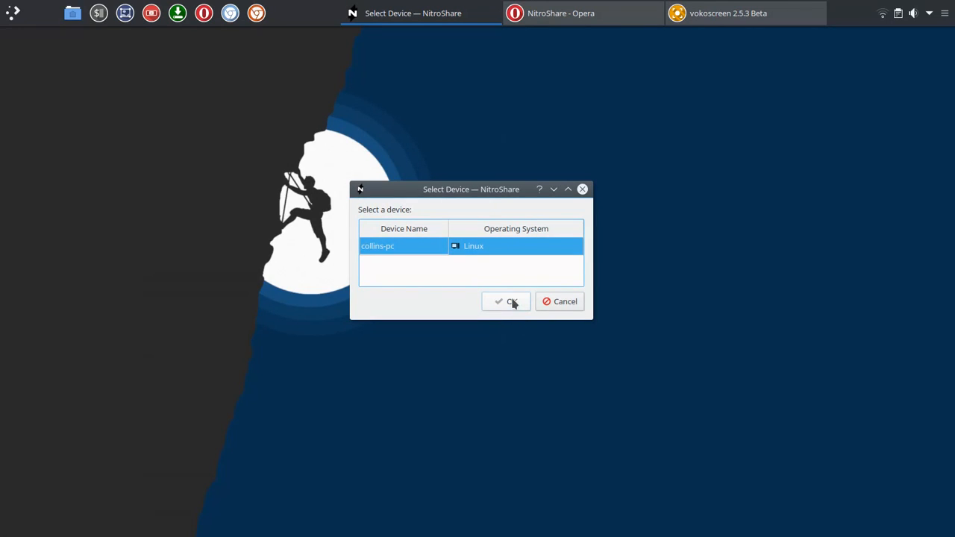
pyautogui.click(506, 302)
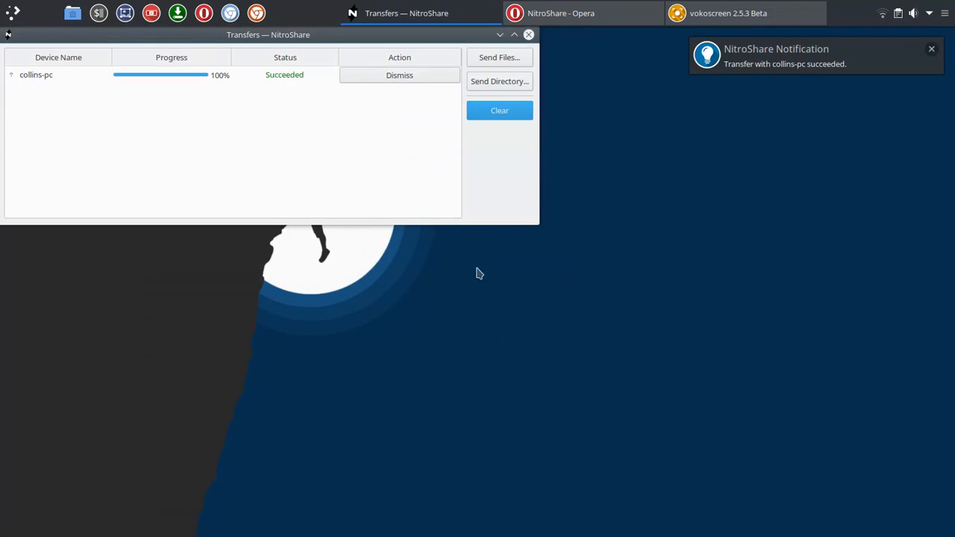
# Step: Clear the completed transfer and close the Transfers window
pyautogui.moveTo(268, 35); pyautogui.dragTo(317, 76)
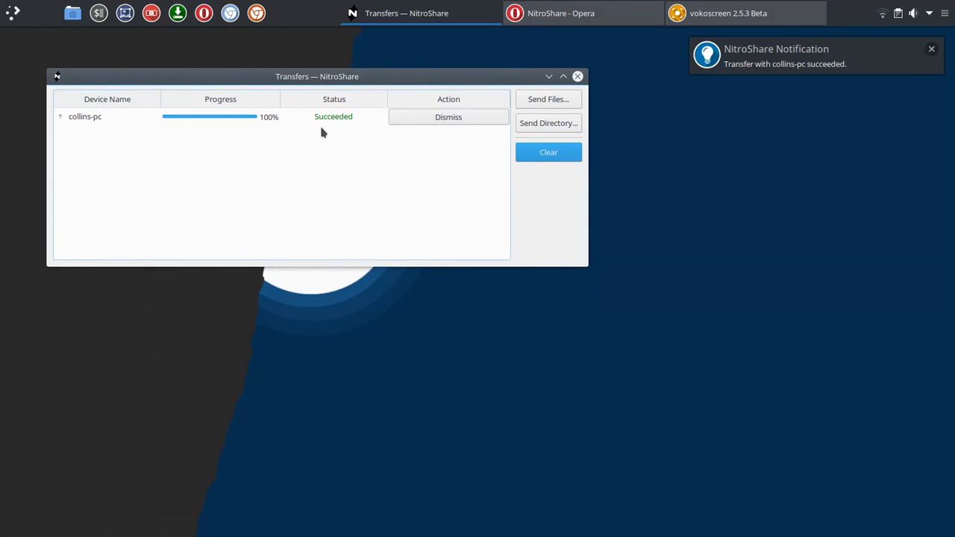
pyautogui.moveTo(499, 224)
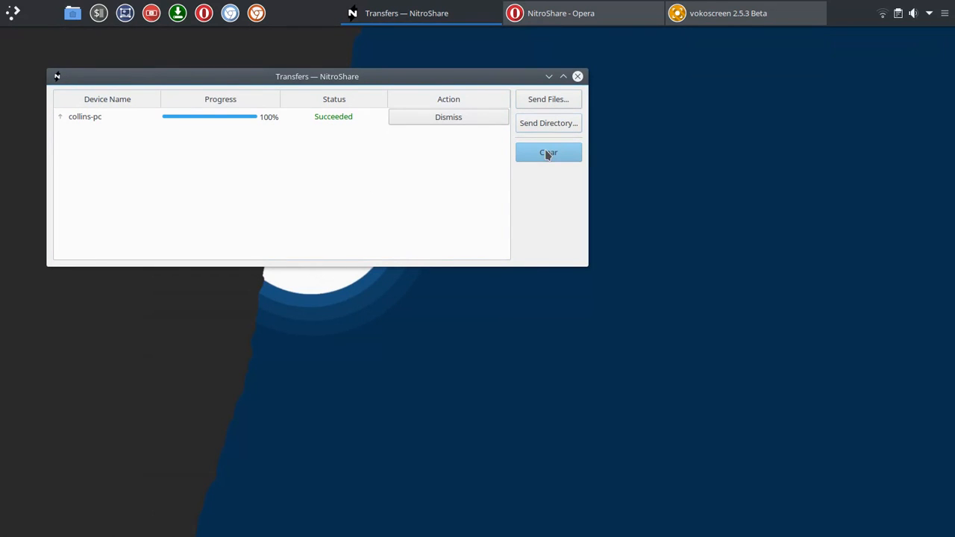
pyautogui.click(548, 152)
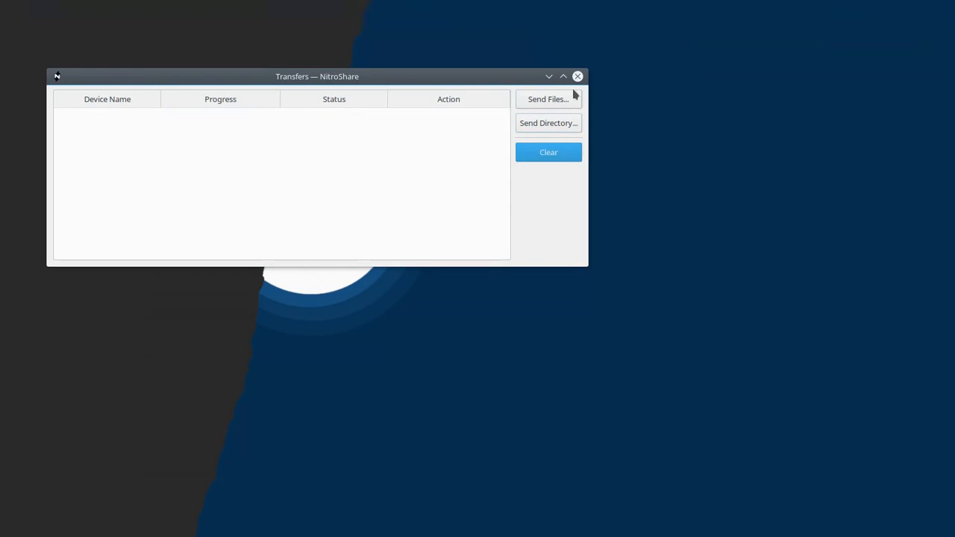
pyautogui.click(577, 76)
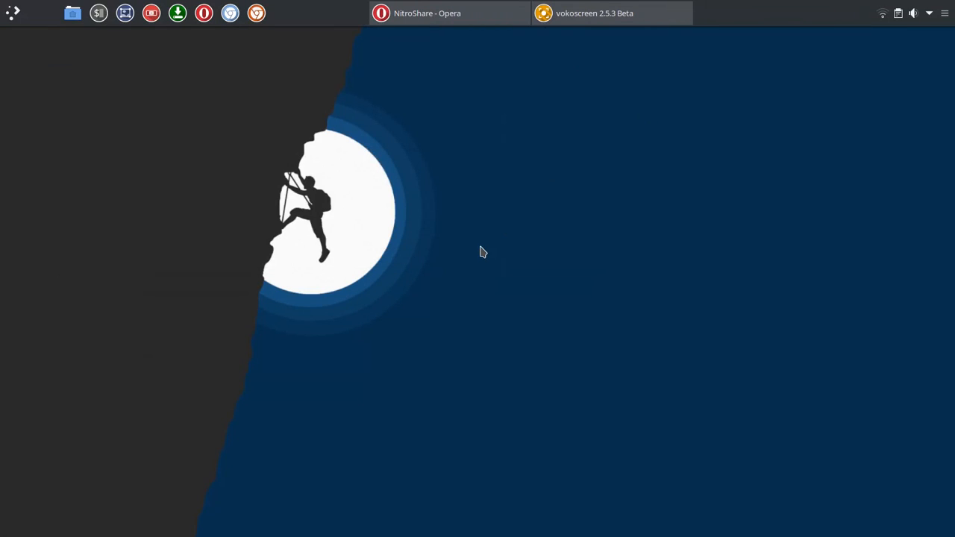